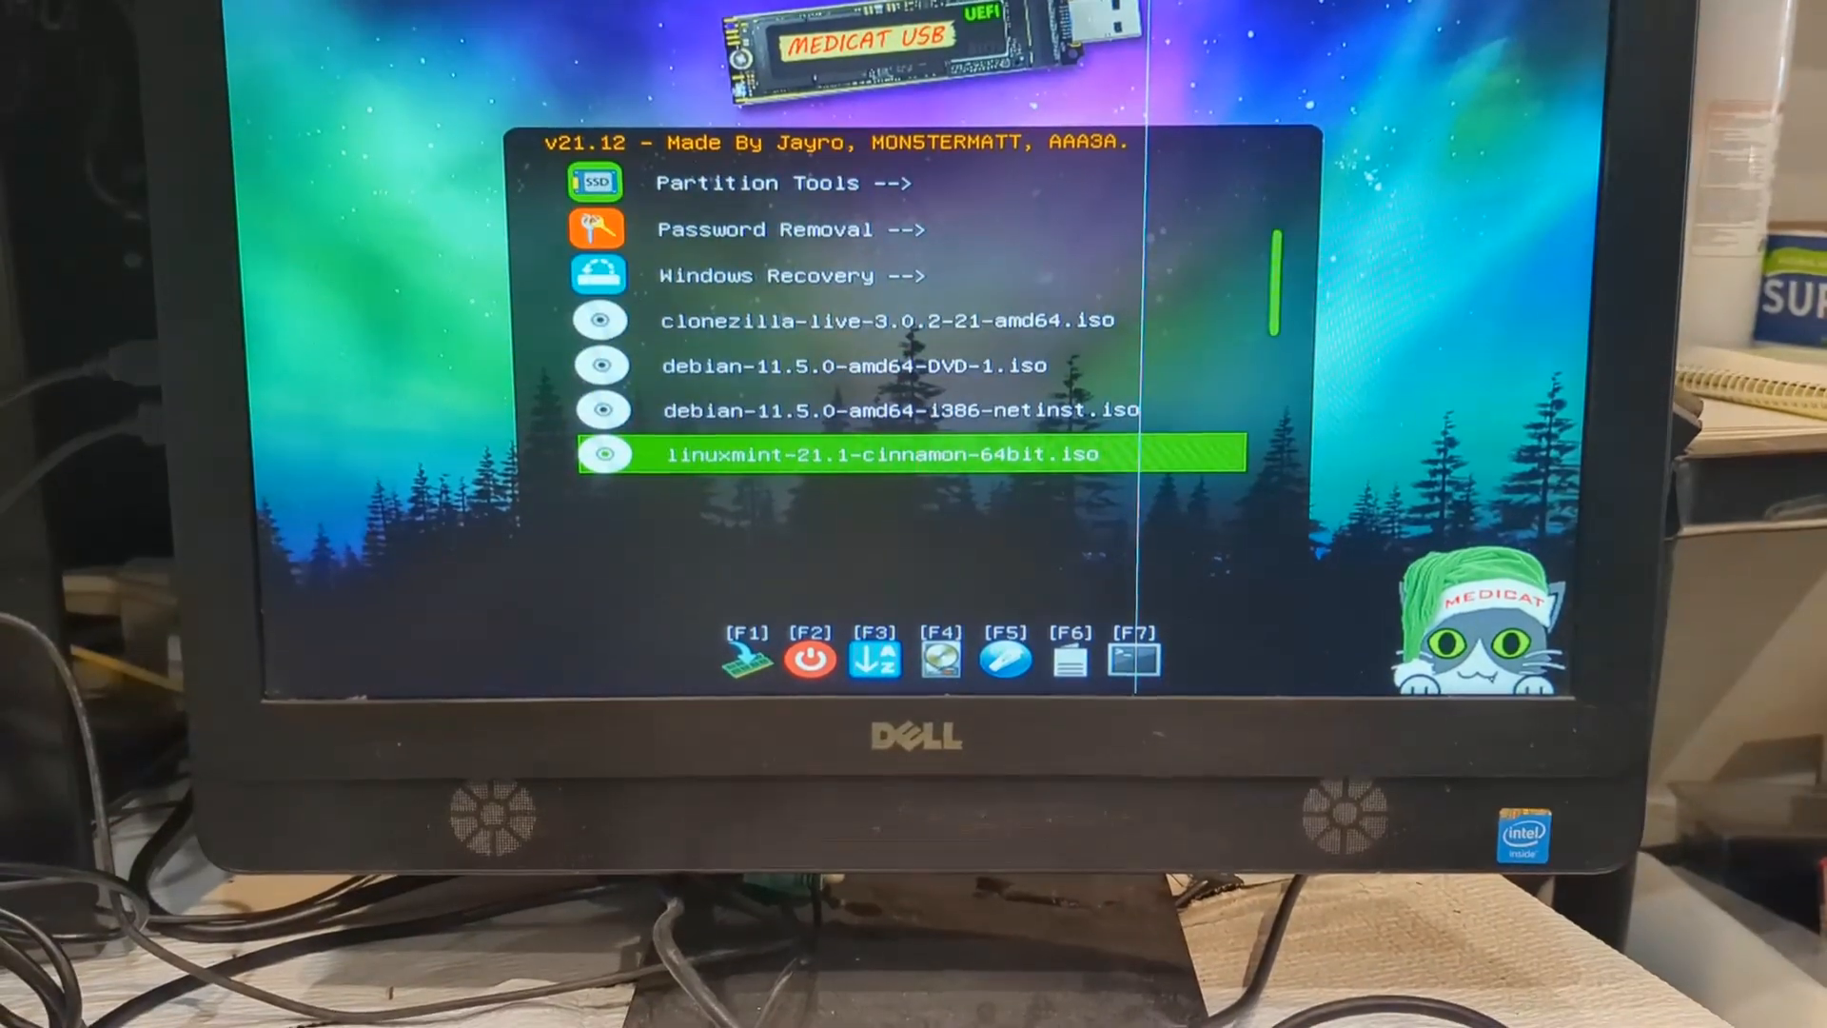
Scroll to the bottom of the ISO list, then return to the top Antivirus entry.
scroll("down", 3)
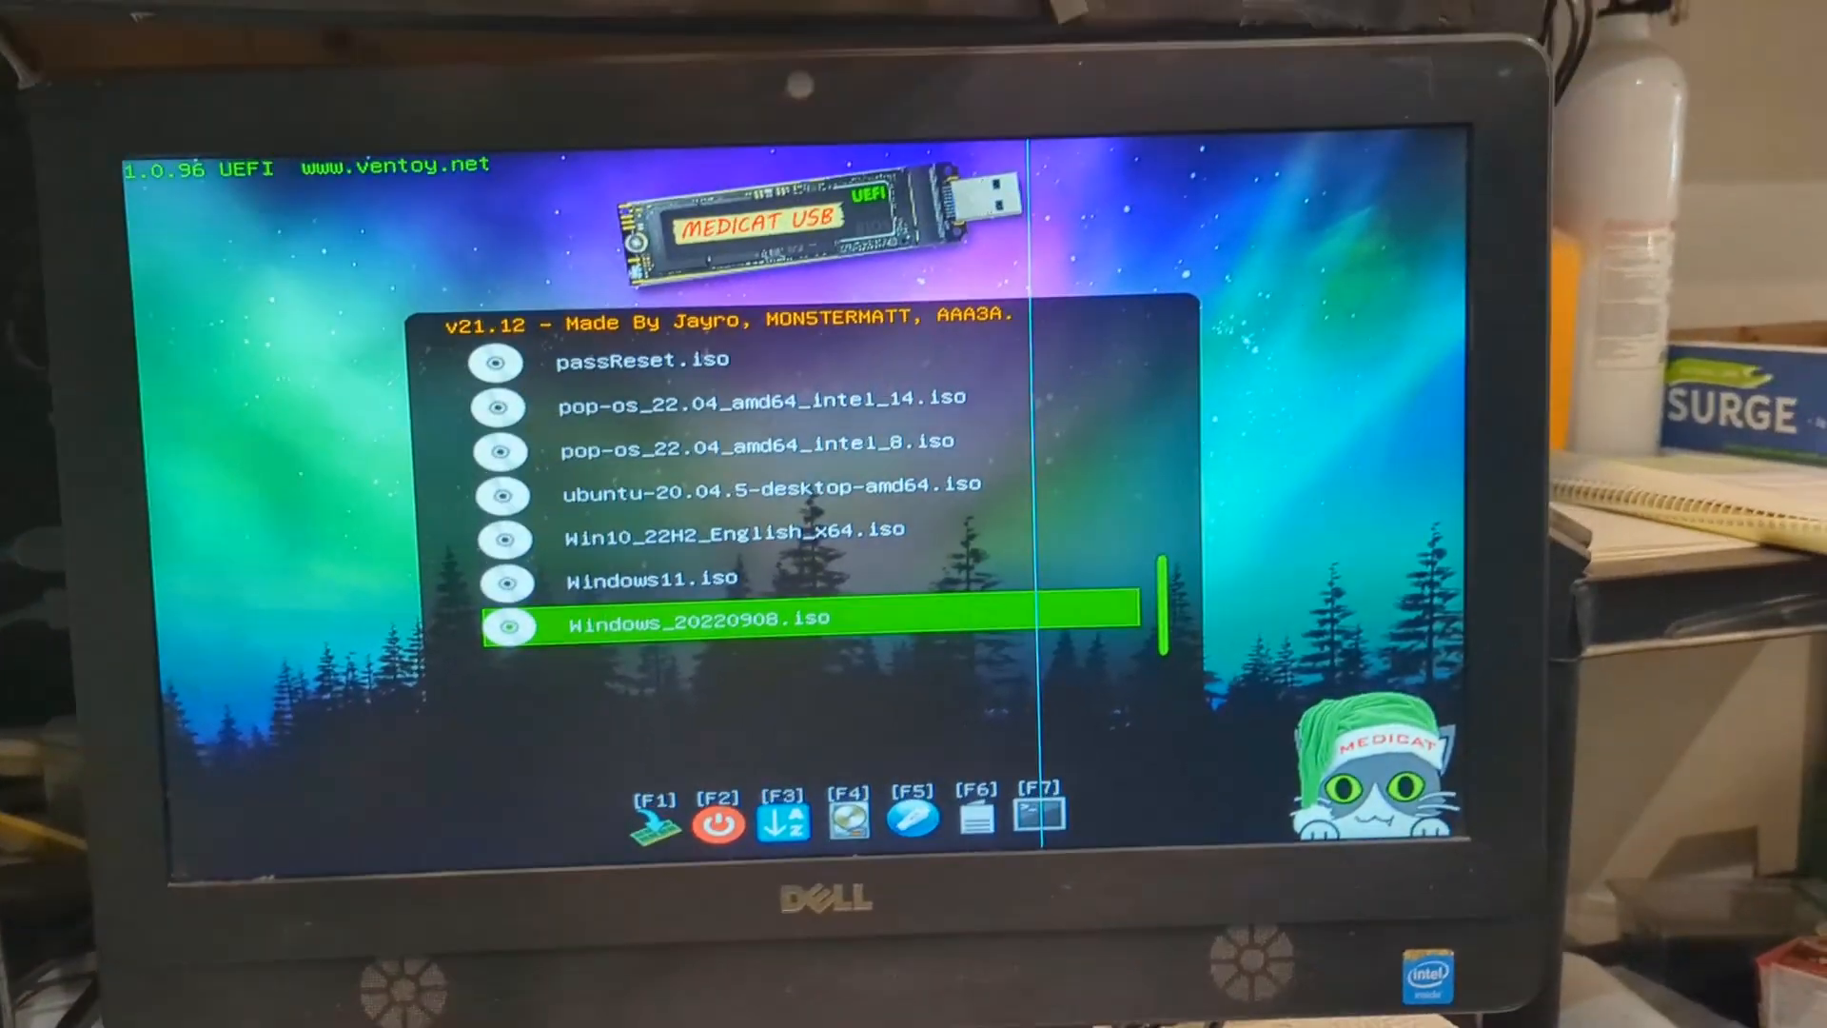
key("Up")
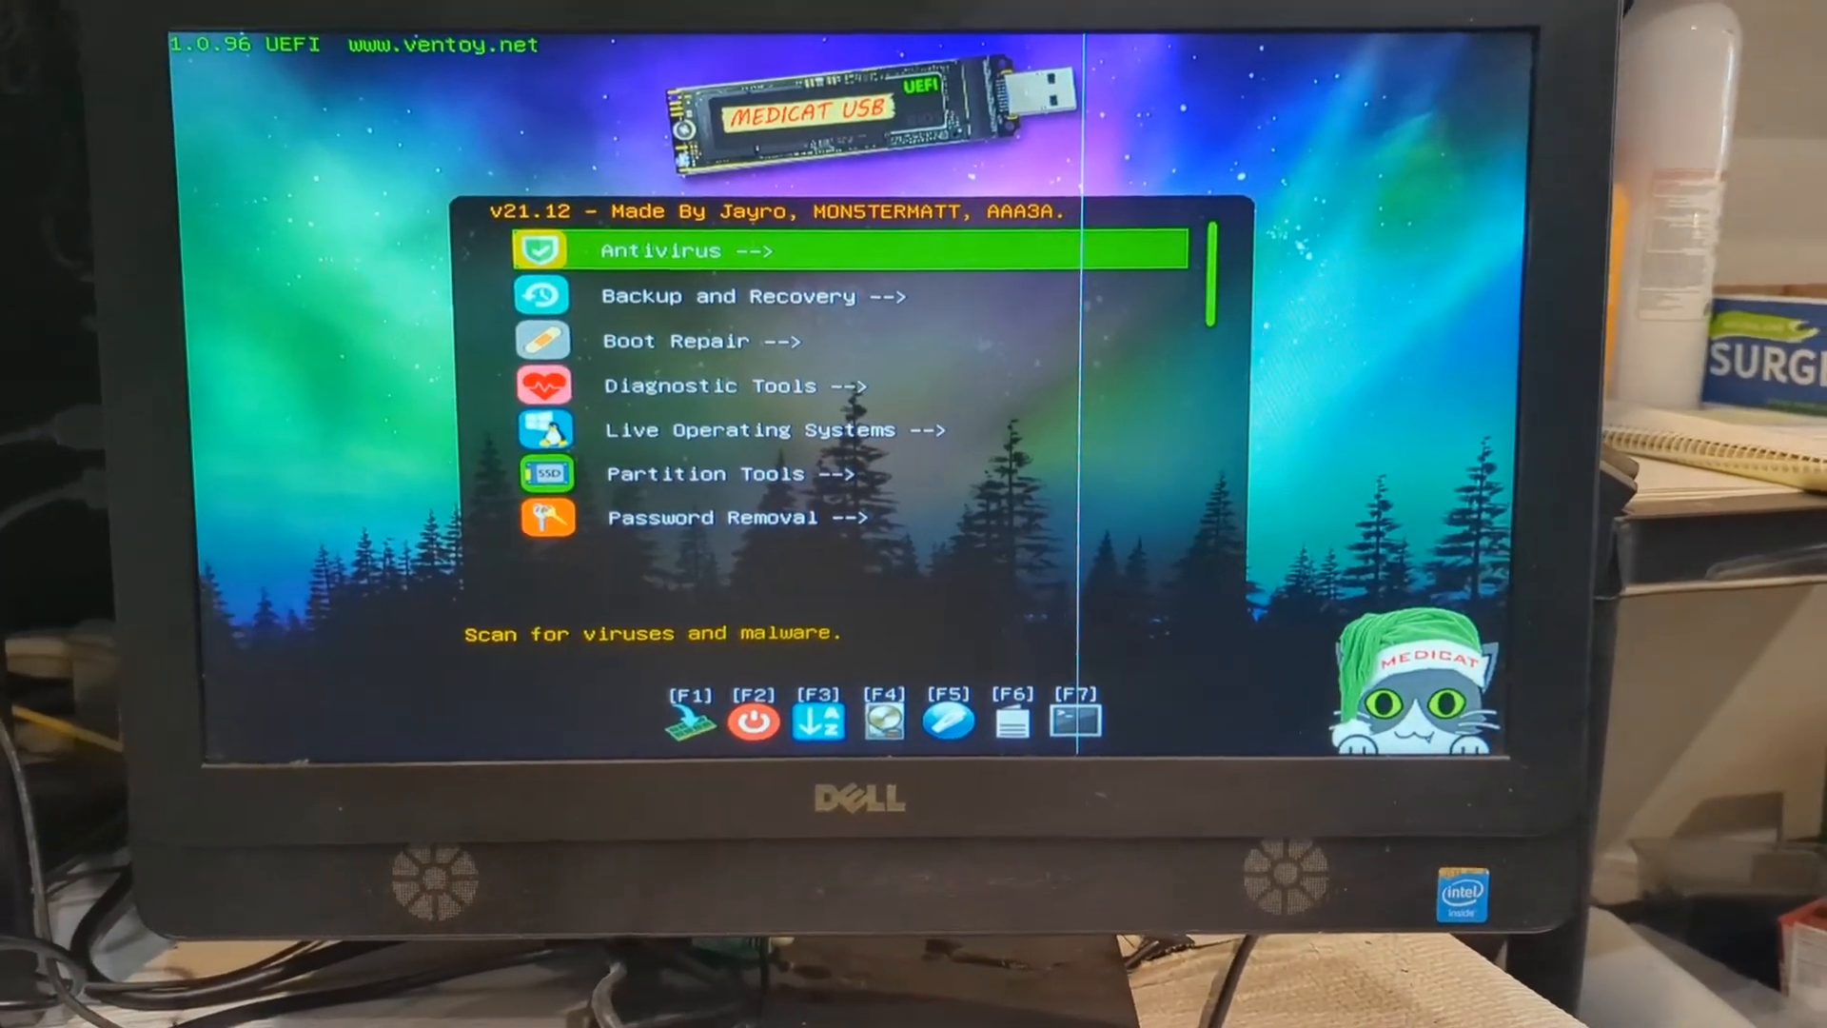
Show the F1 hotkey help screen and leave it again.
key("F1")
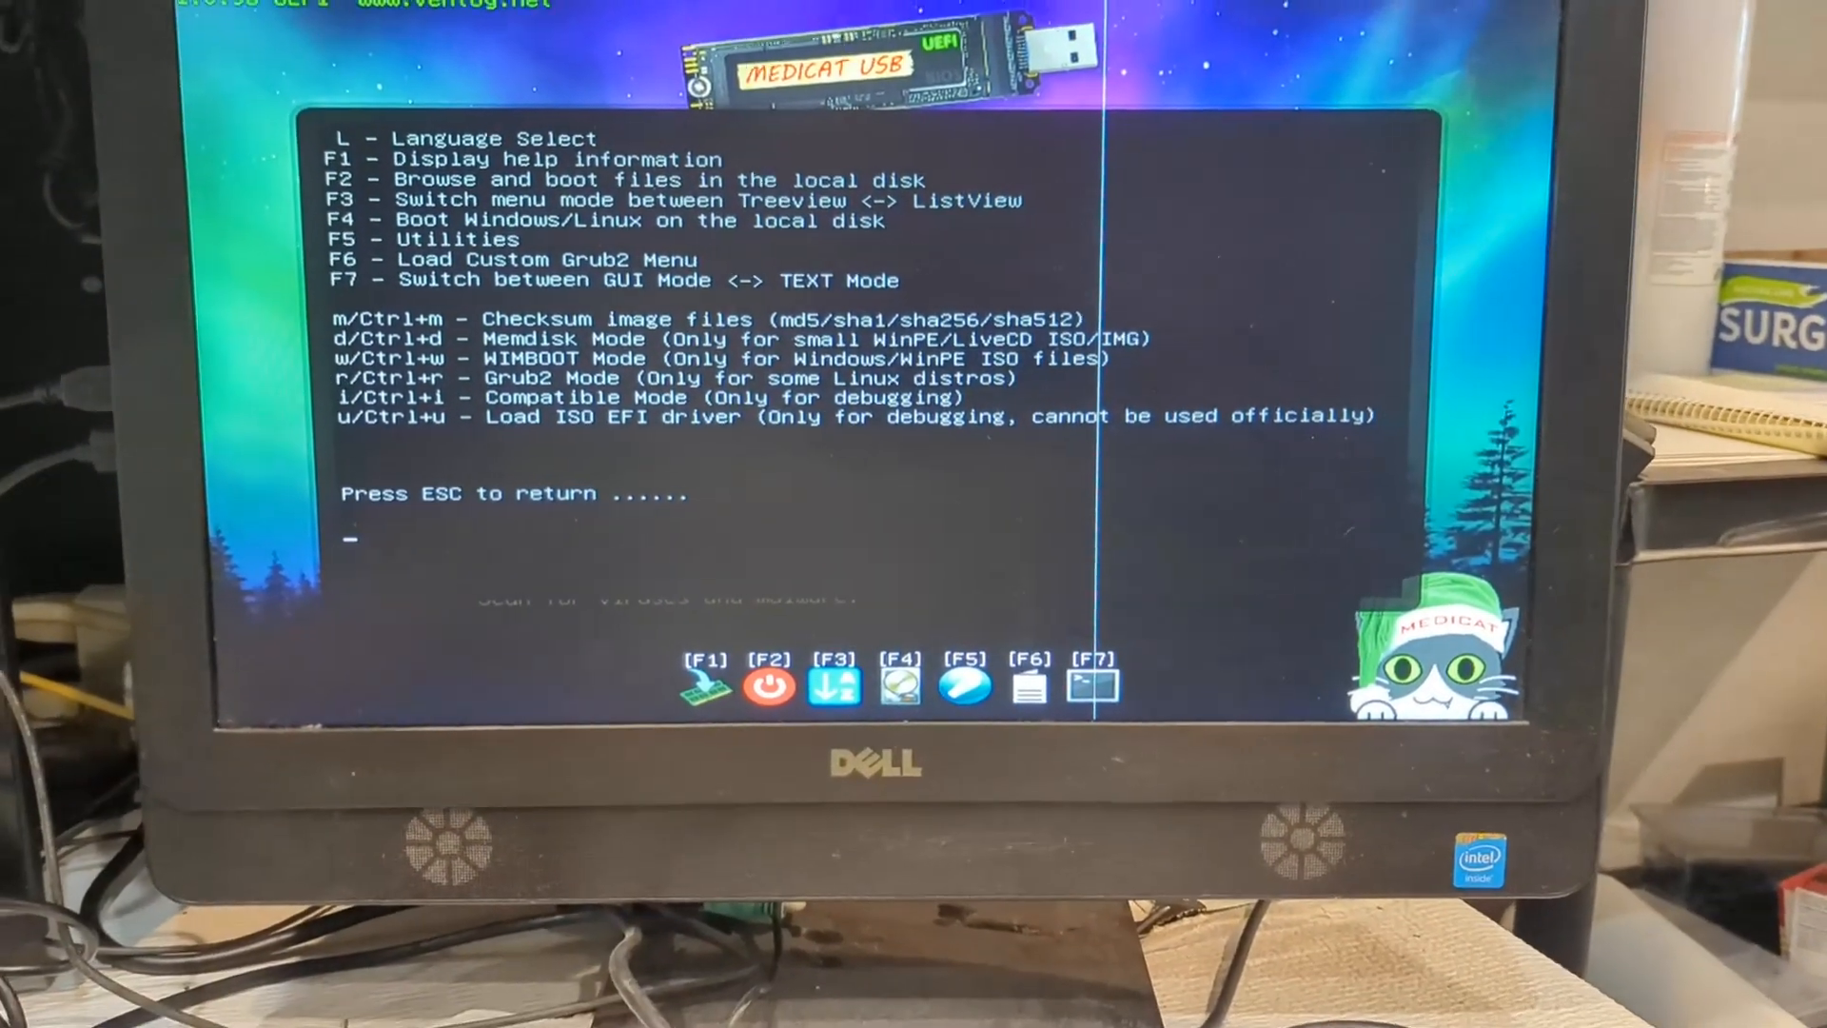
key("Escape")
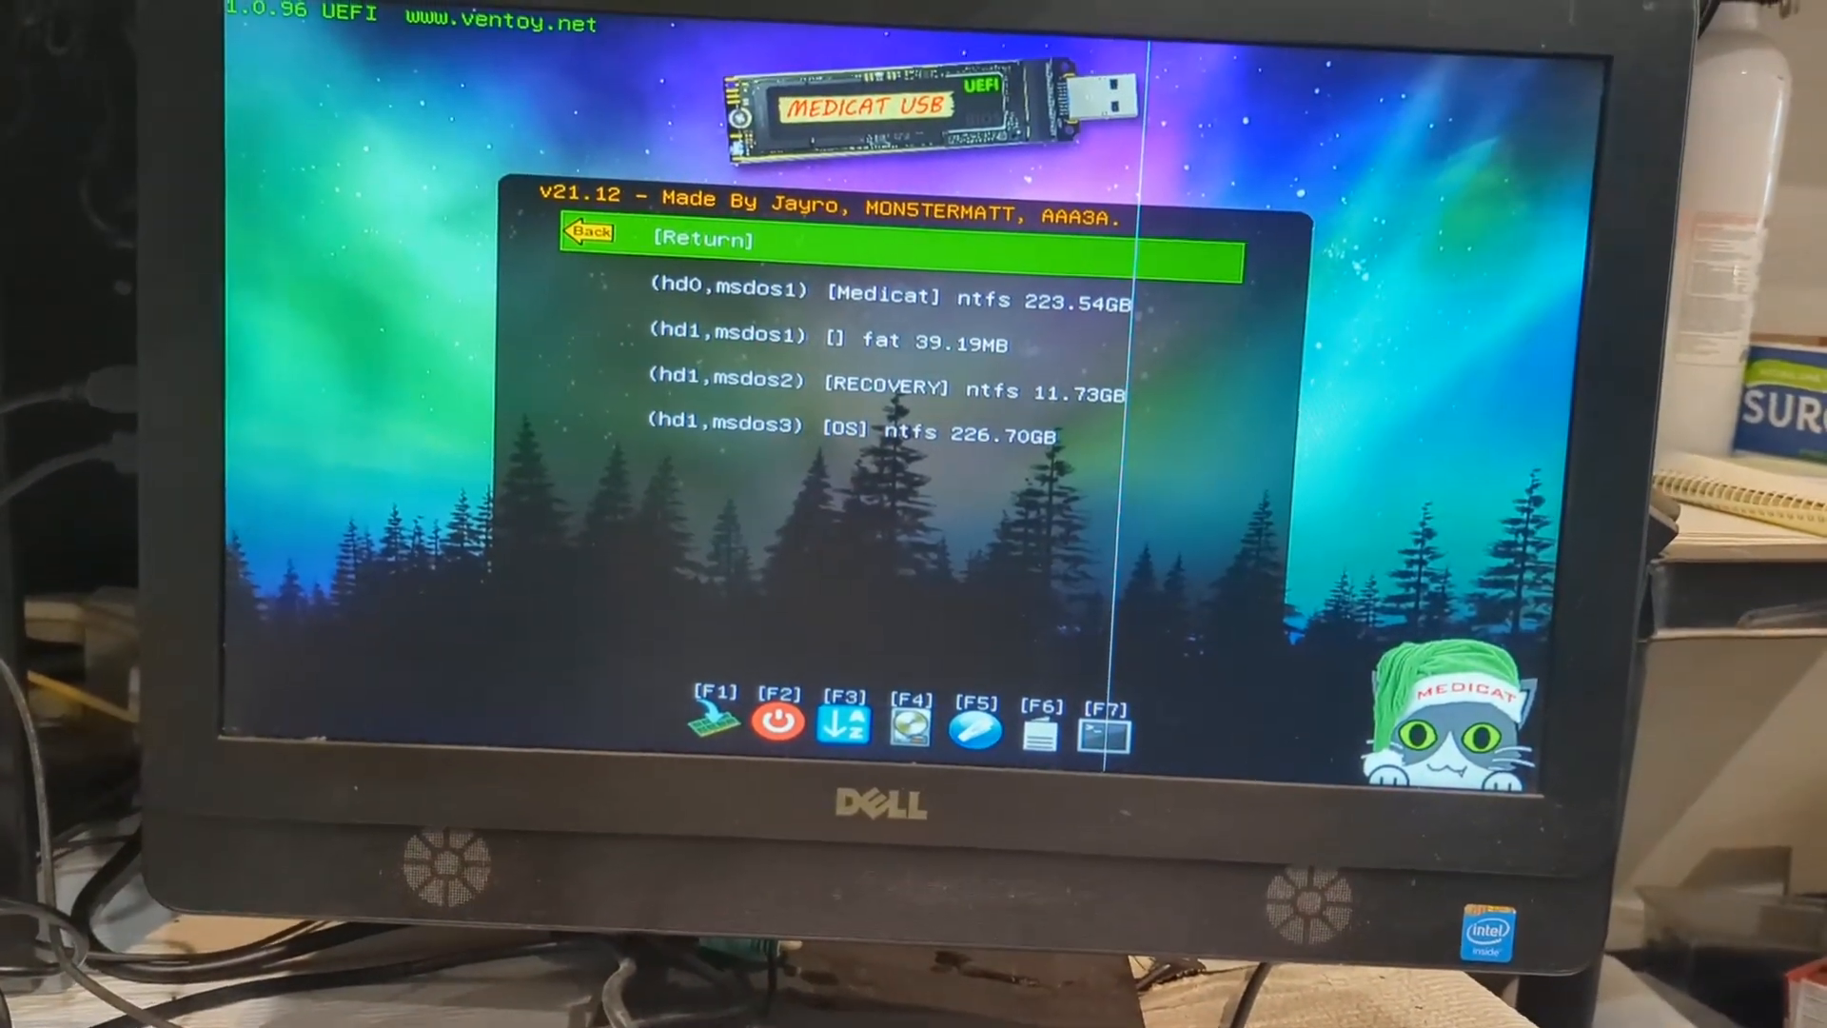
Select the (hd0,msdos1) [Medicat] ntfs partition in the local disk browser.
key("Down")
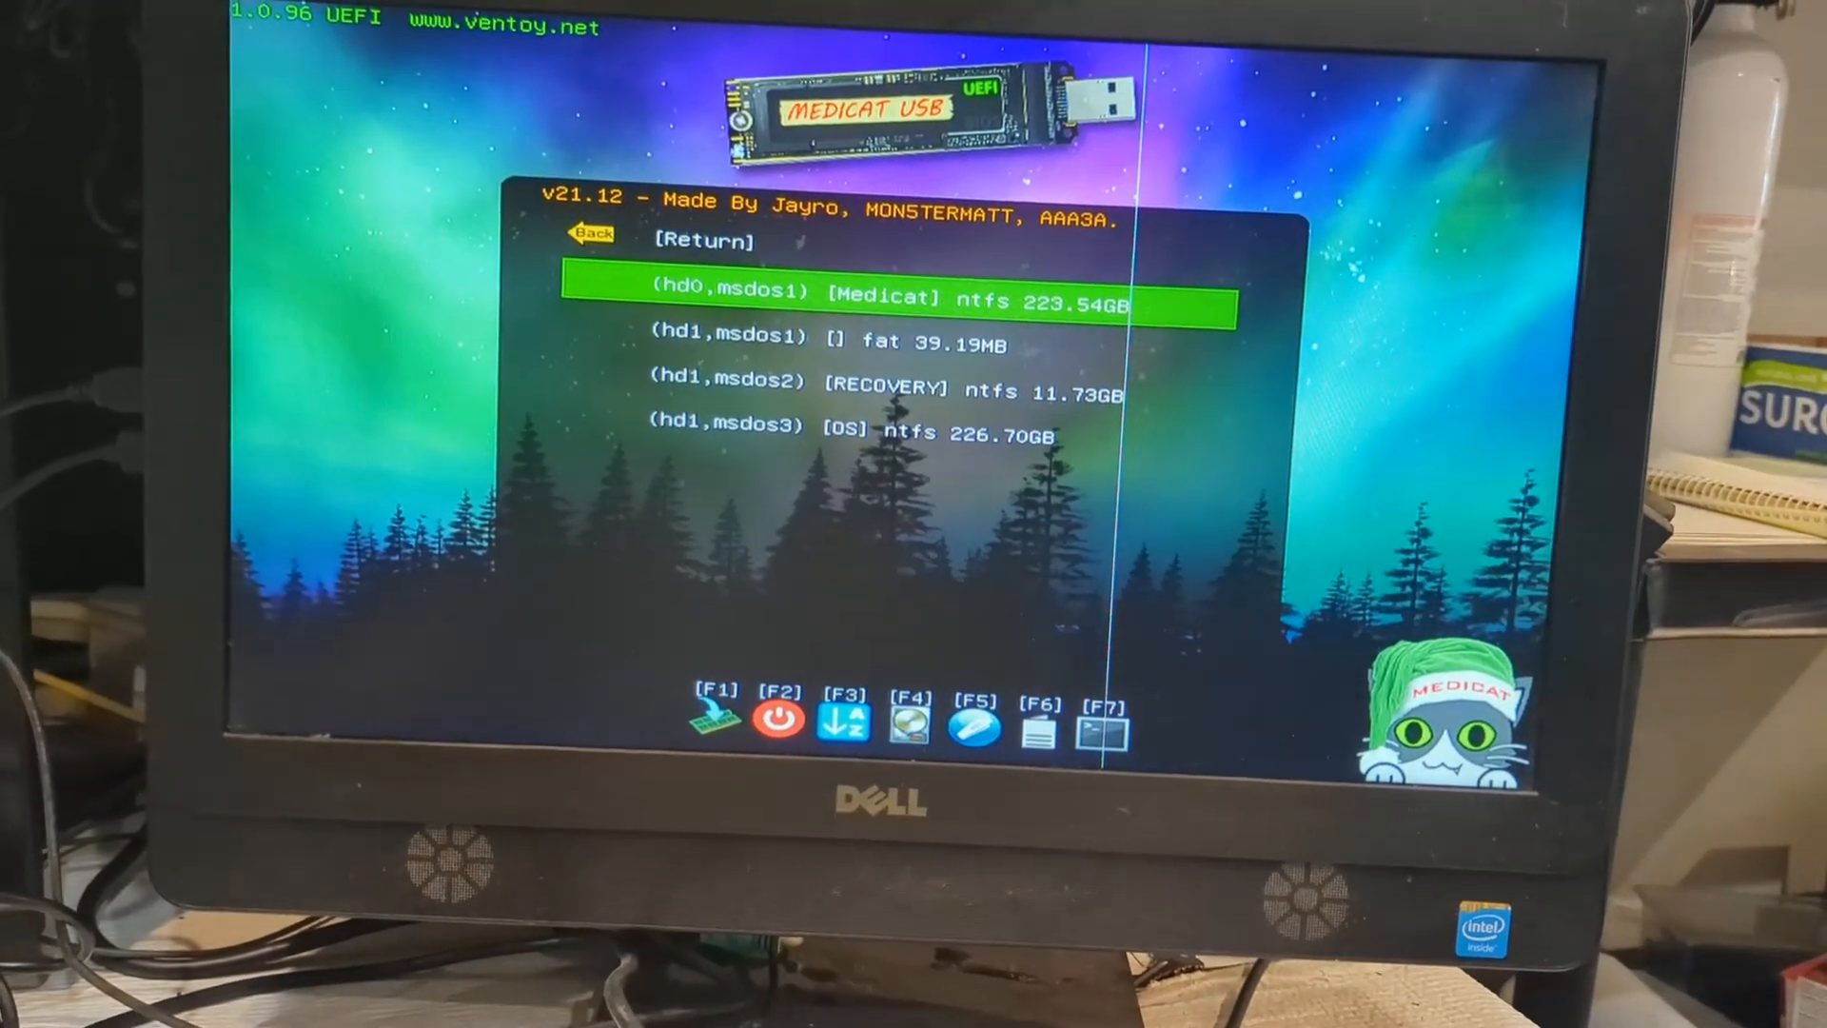
key("down")
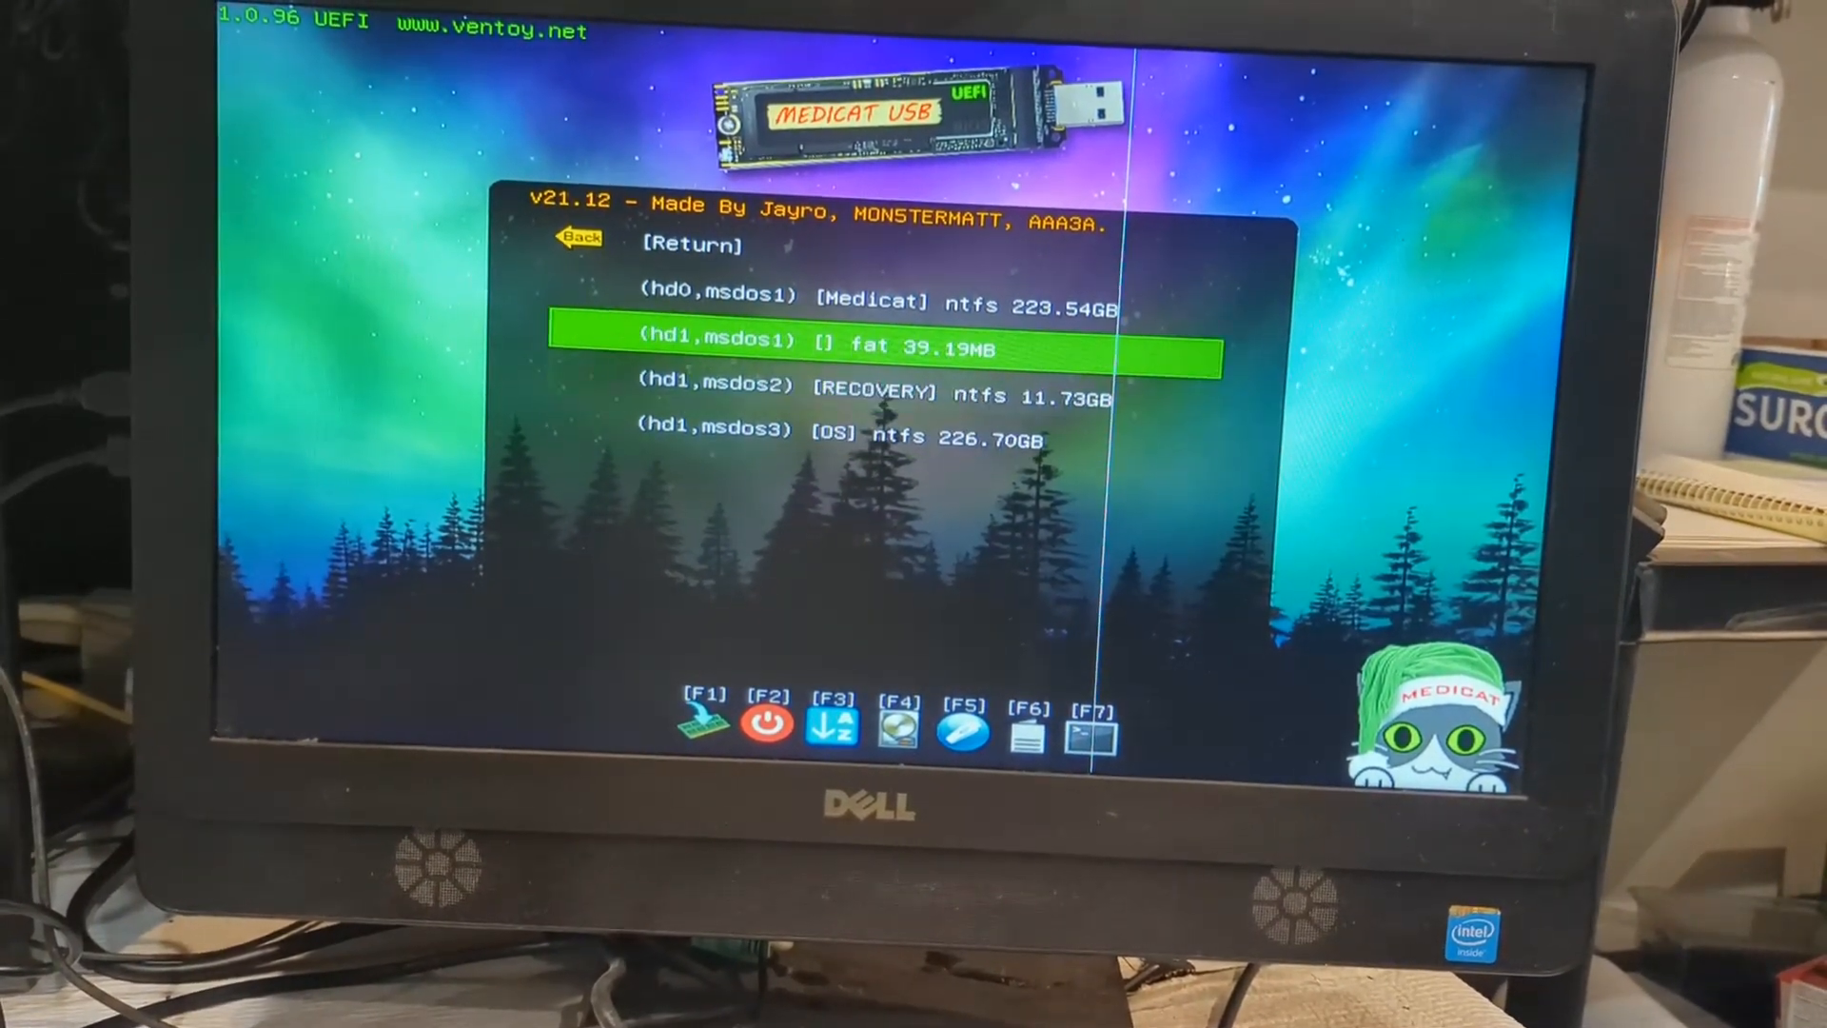
key("Up")
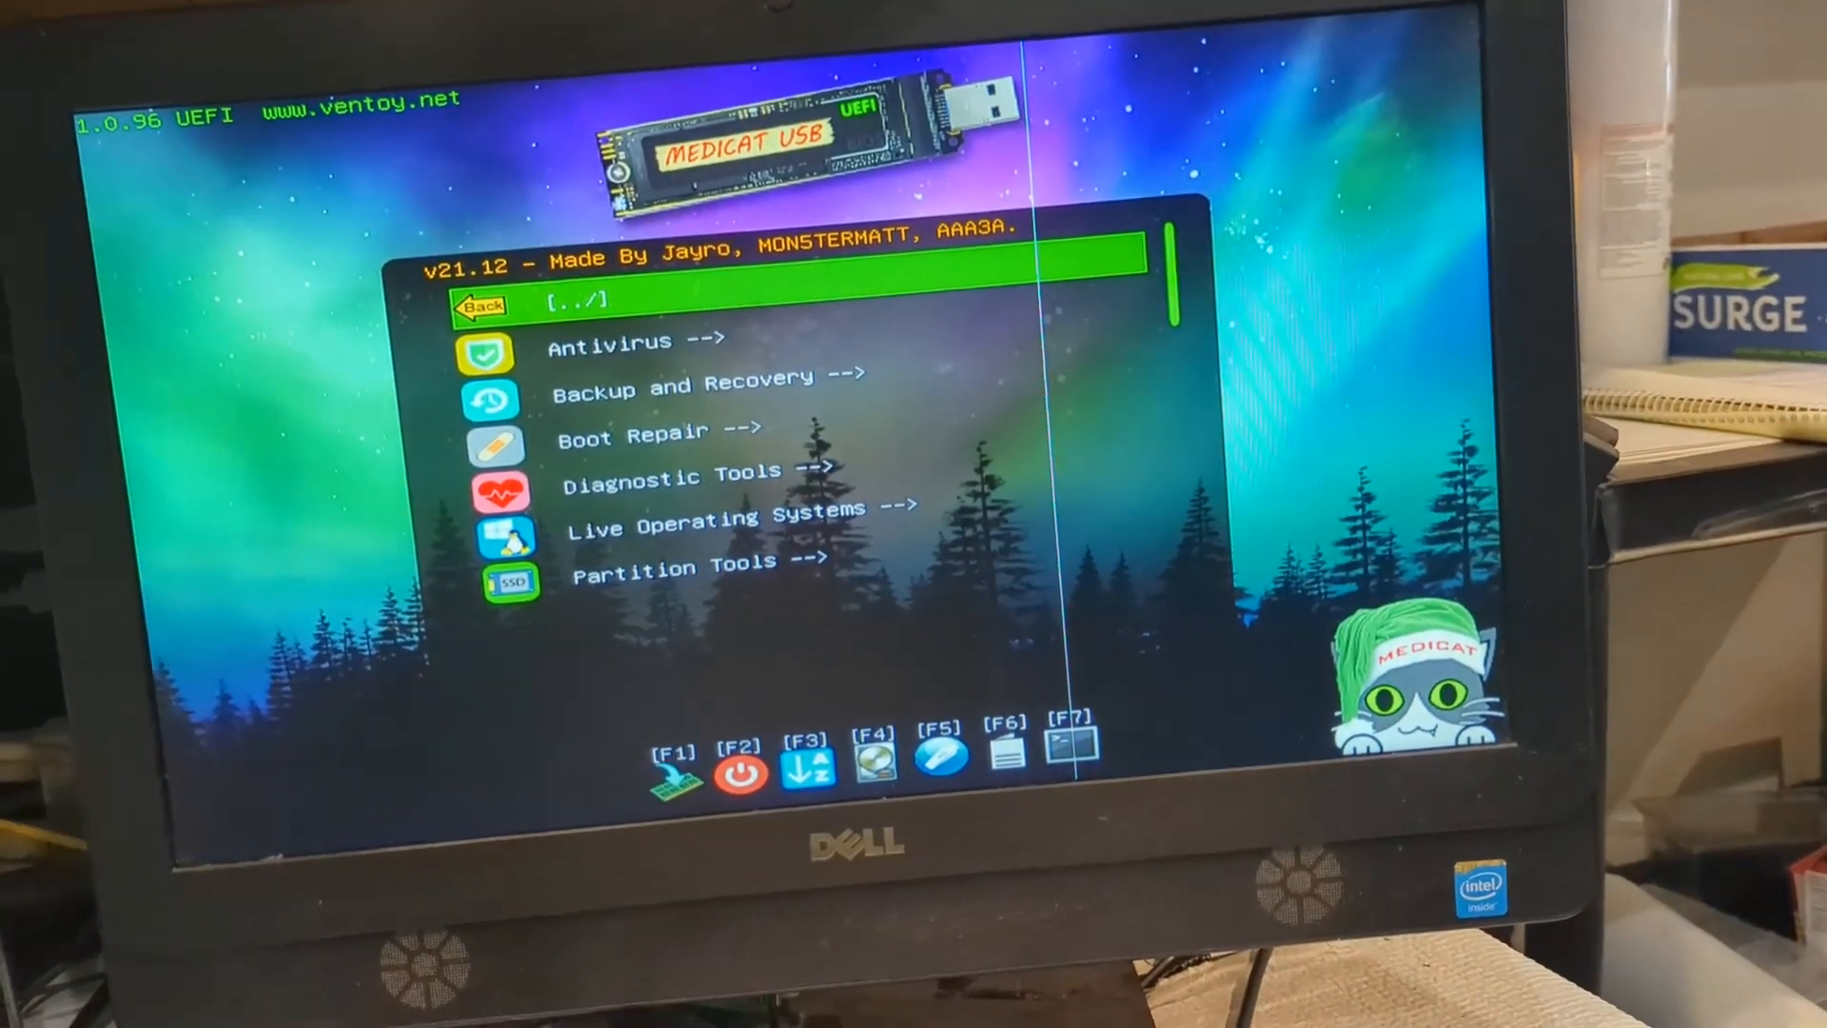
Leave the partition browser and bring up the F5 Utilities menu.
key("F1")
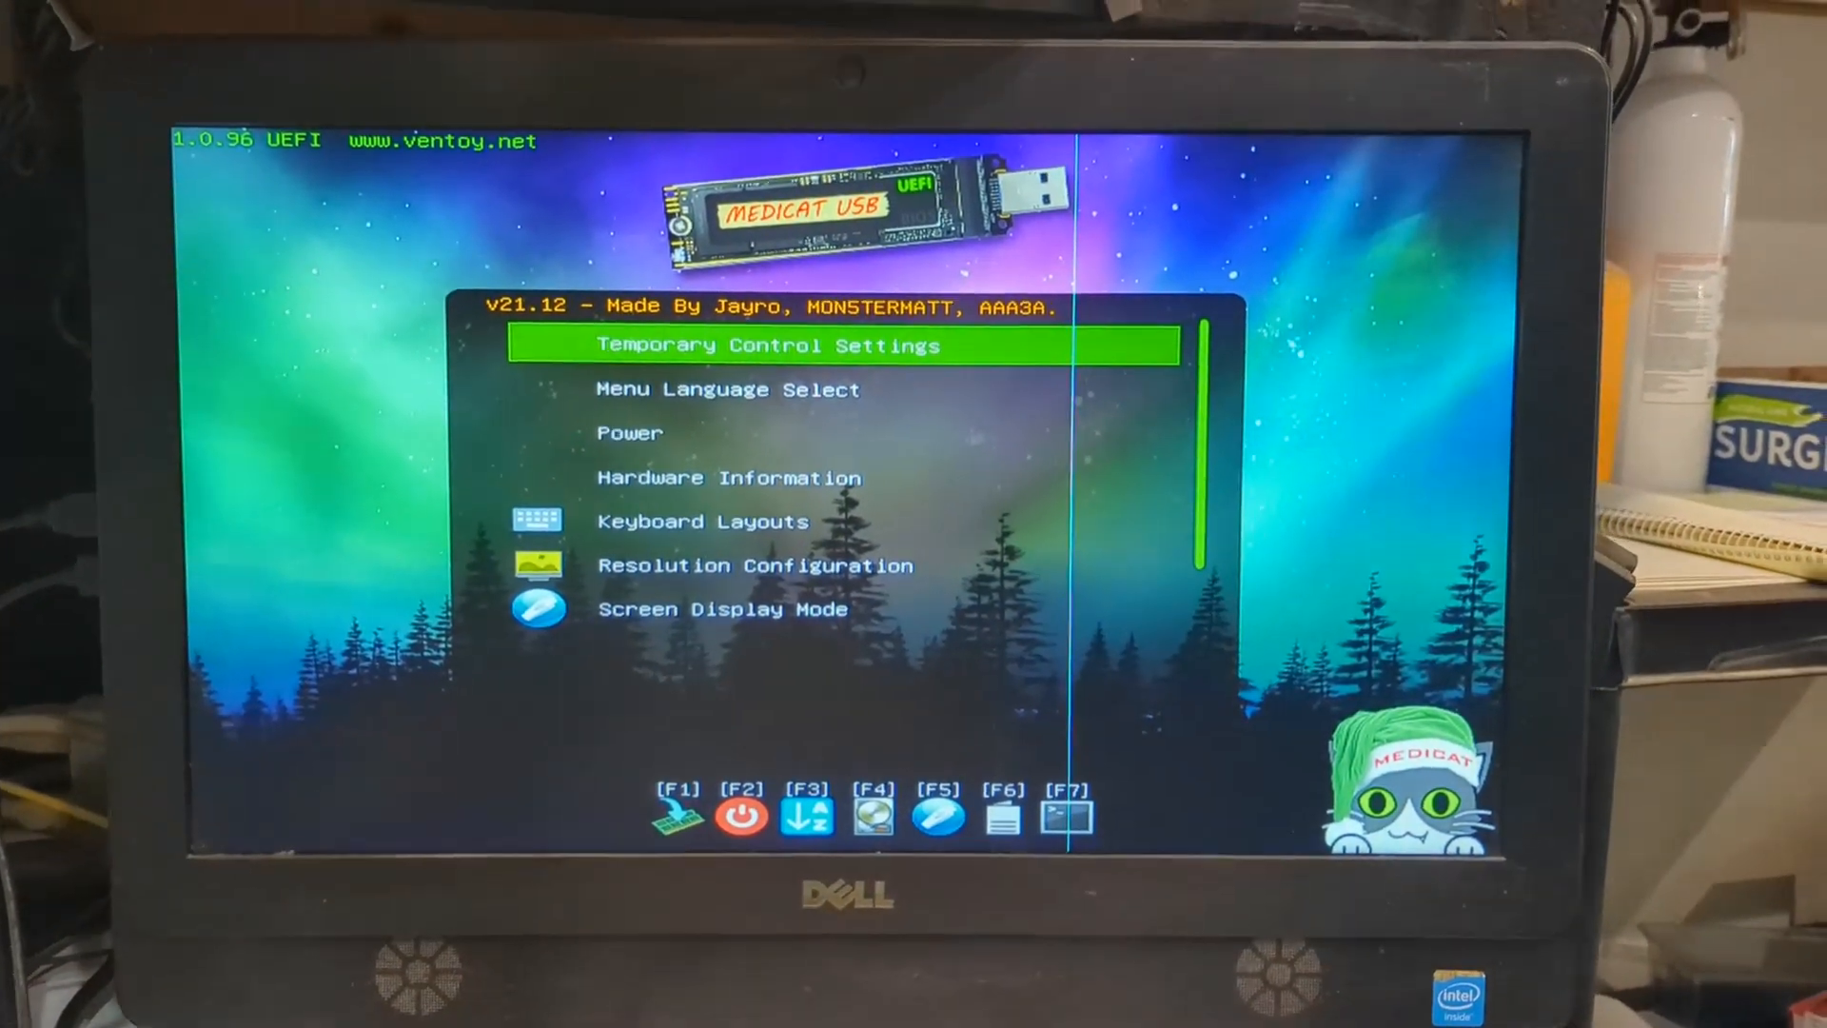
key("down")
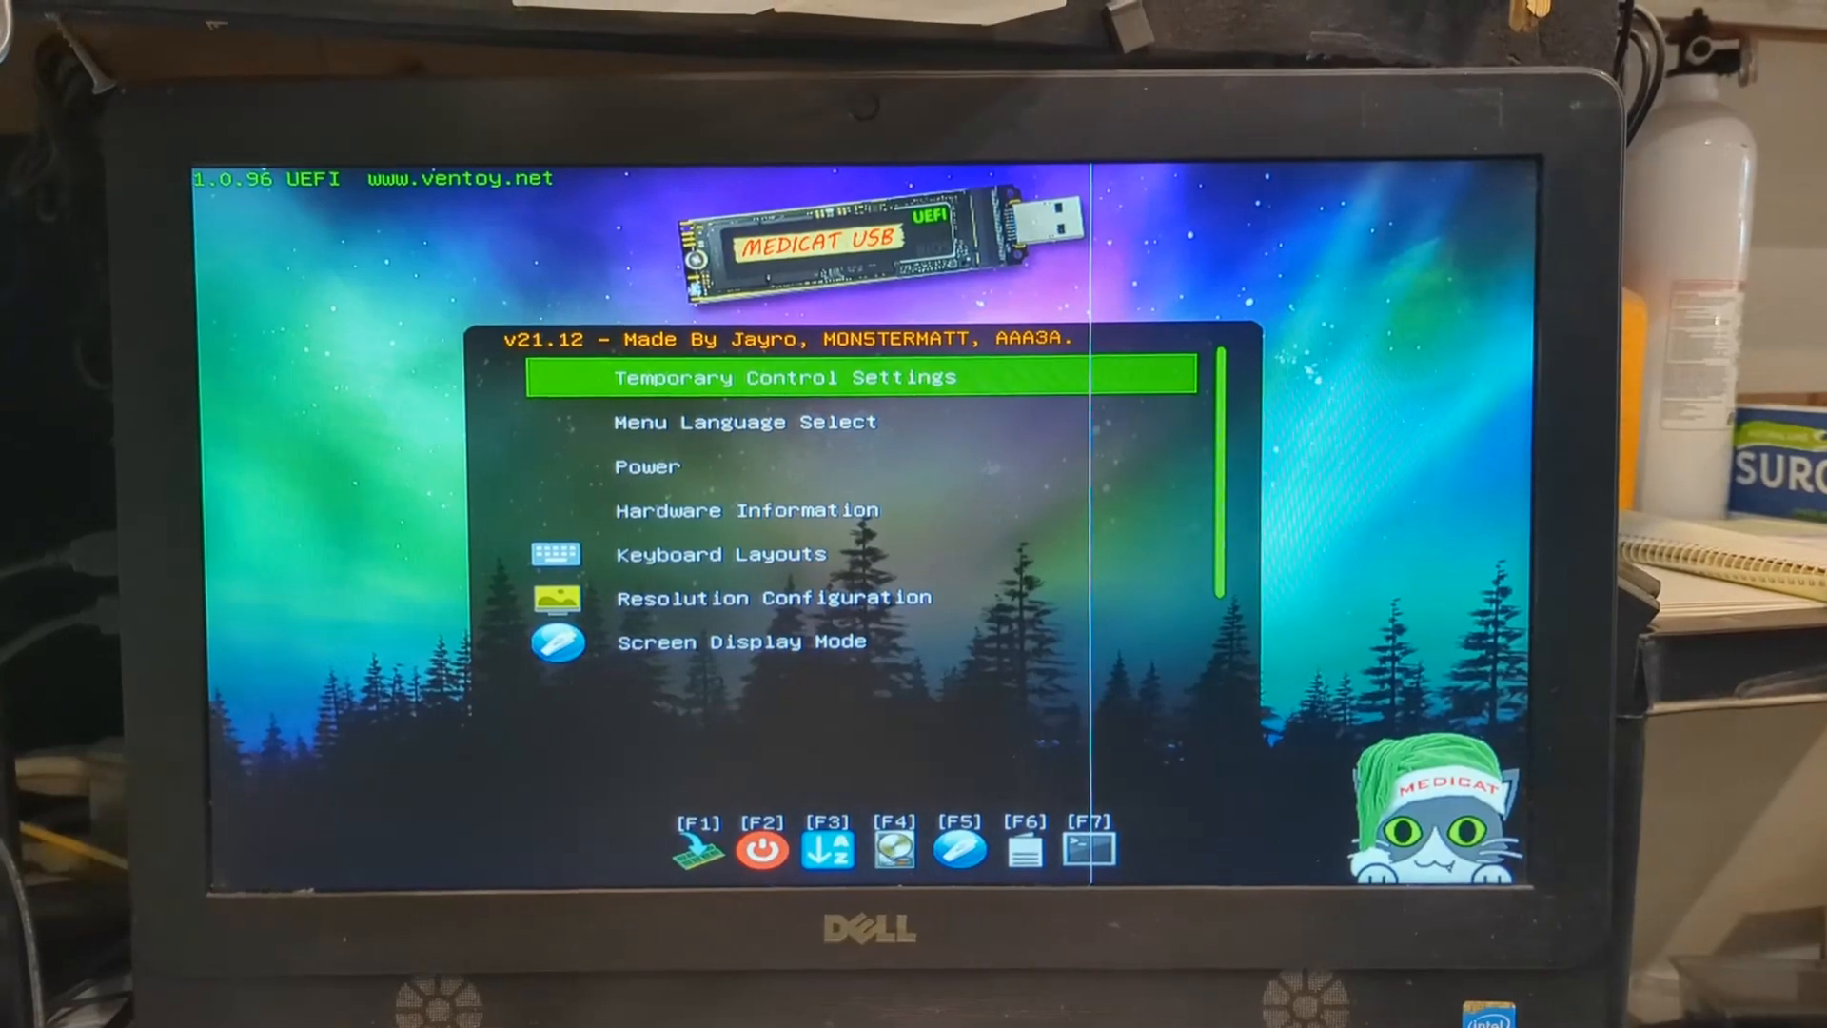
key("F1")
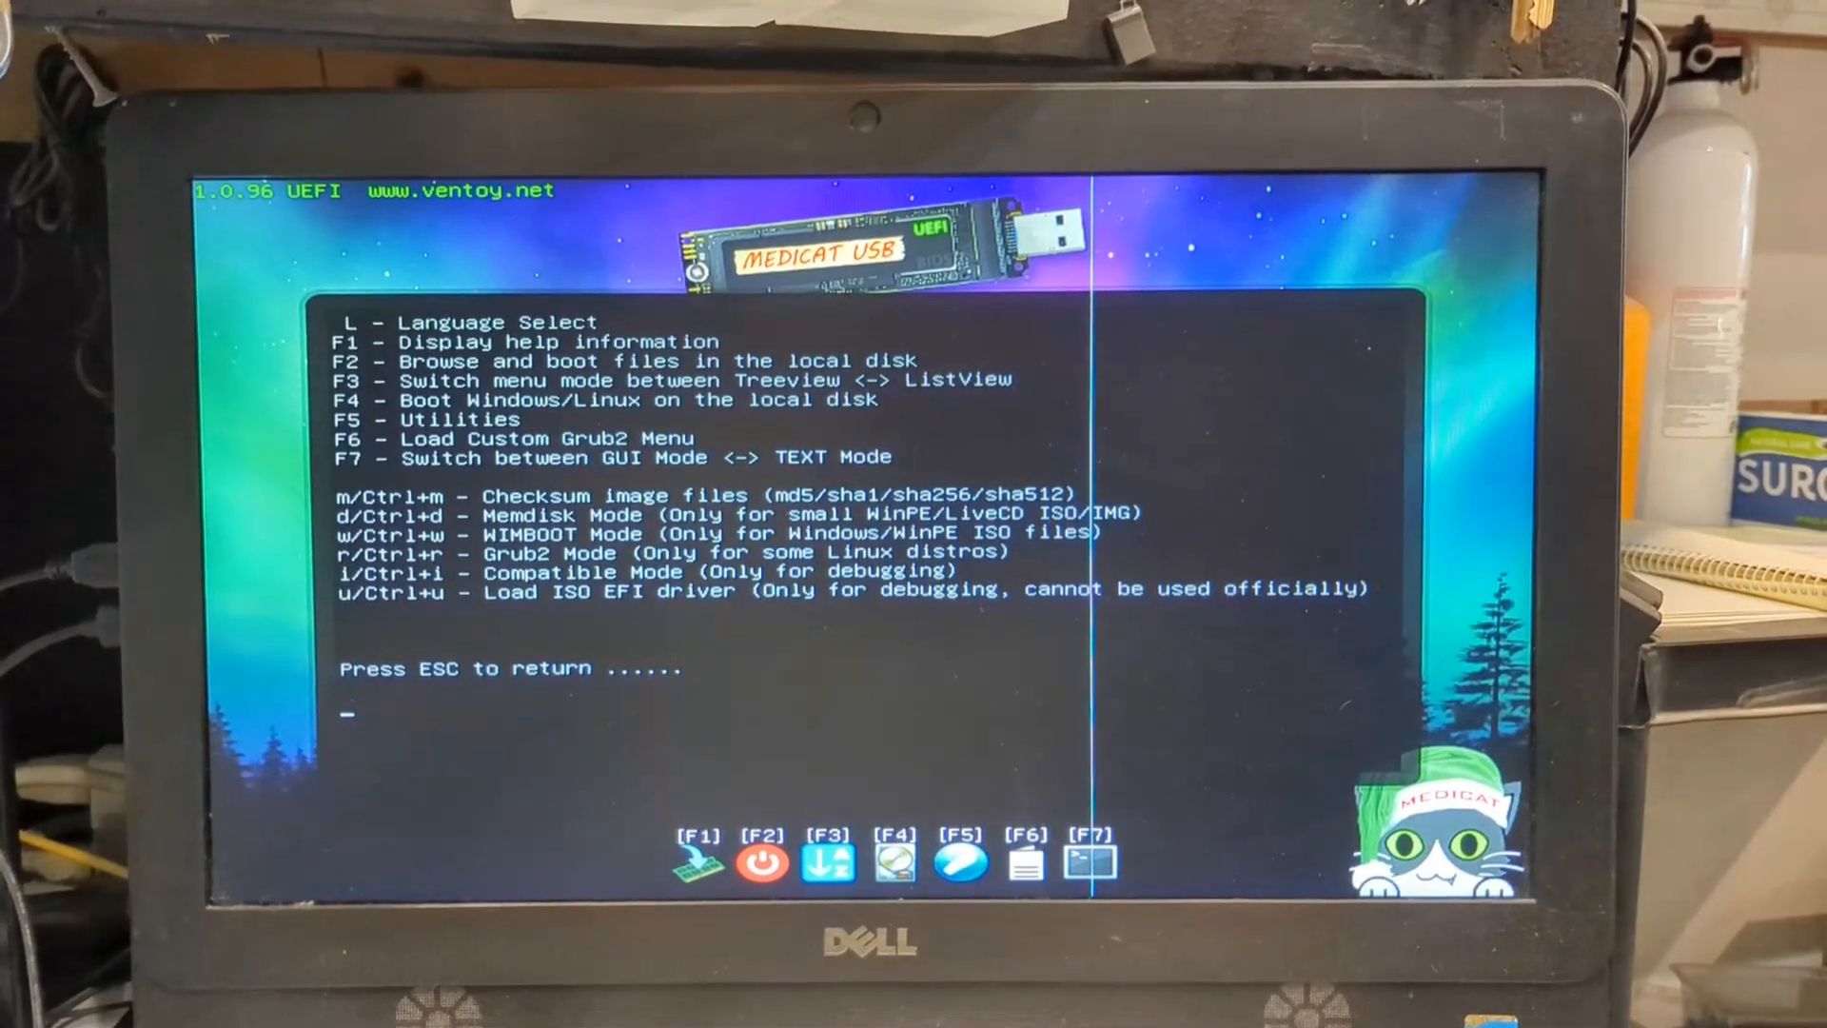
key("Escape")
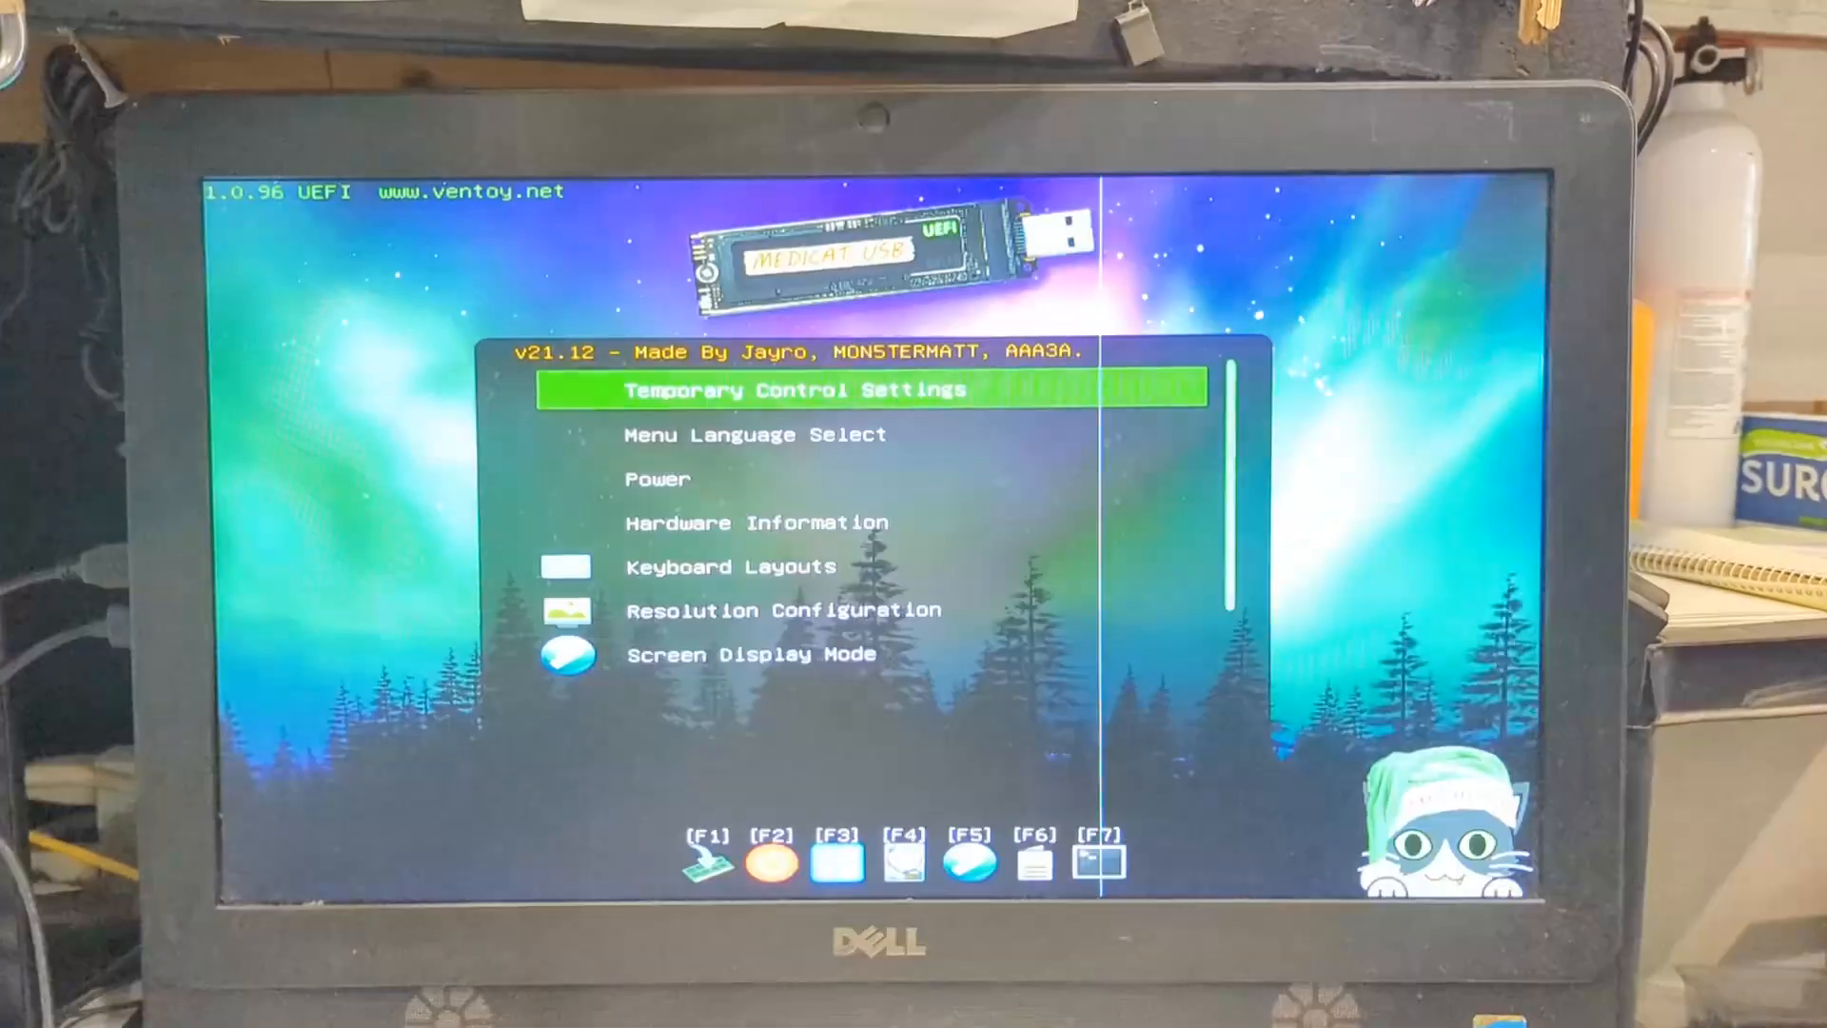